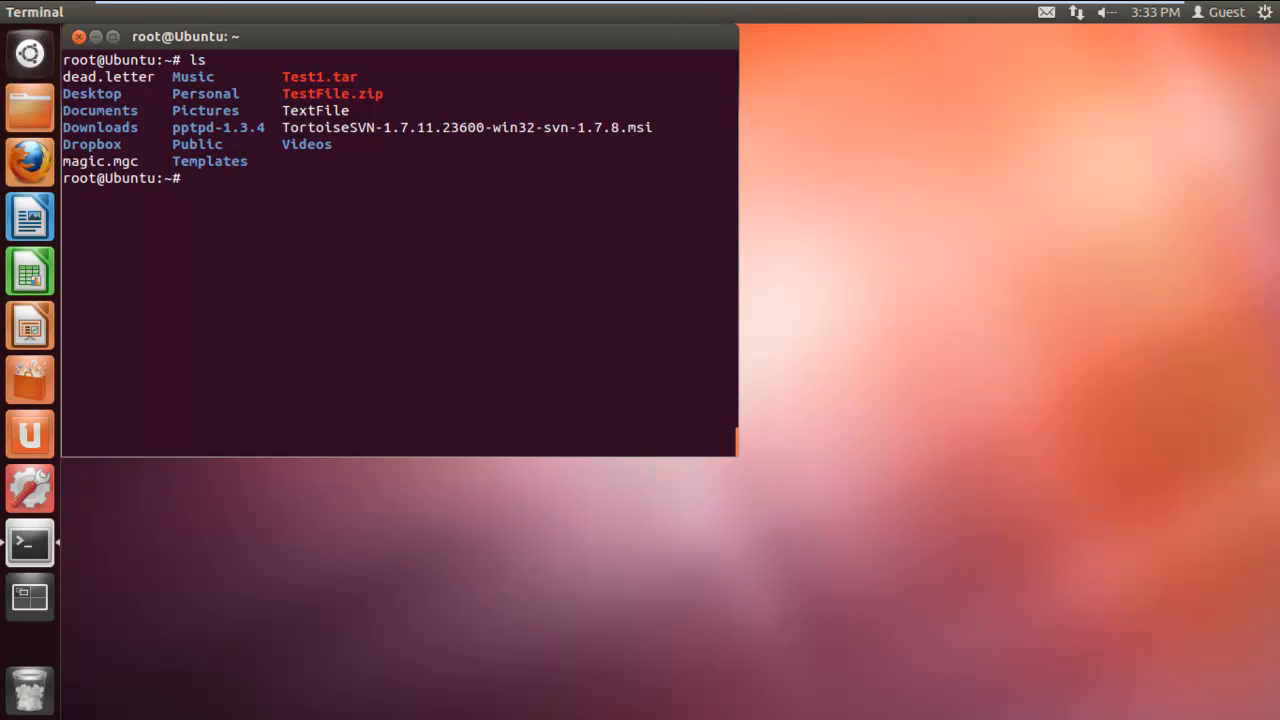
# Run 'more TextFile' to print Line1 through Line15 below the listing
pyautogui.write('more')
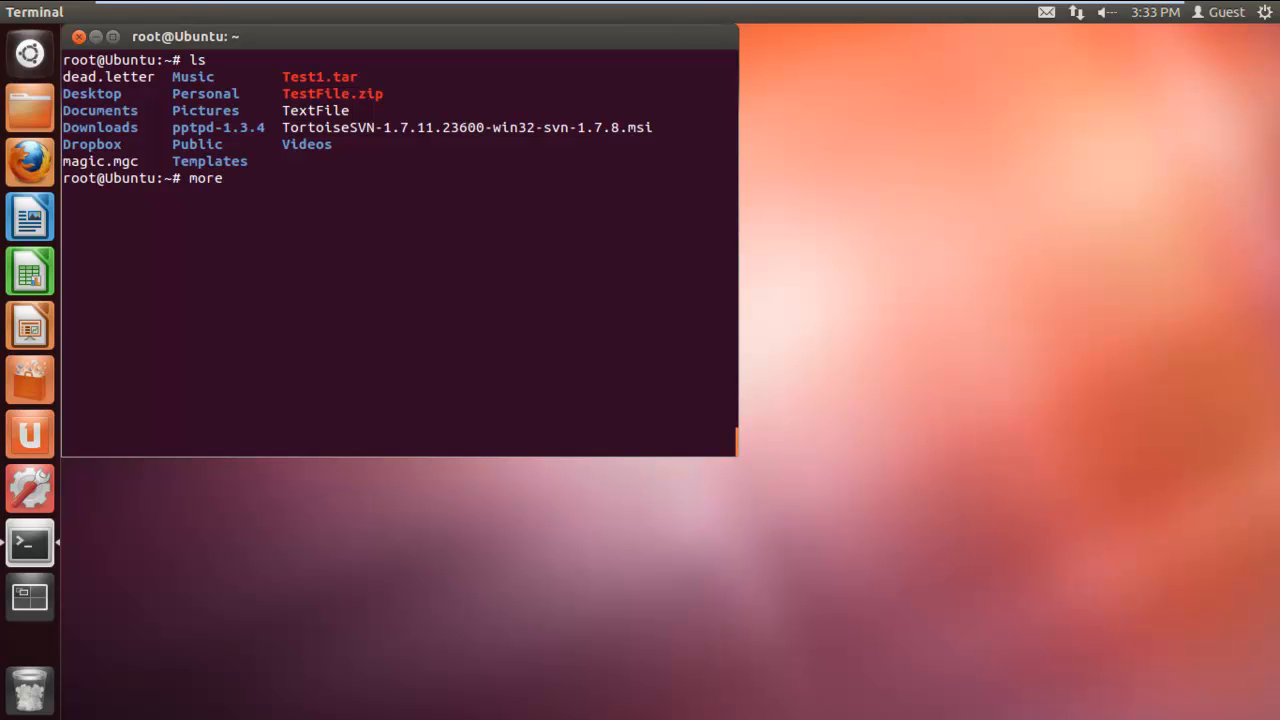
pyautogui.write('TextFile')
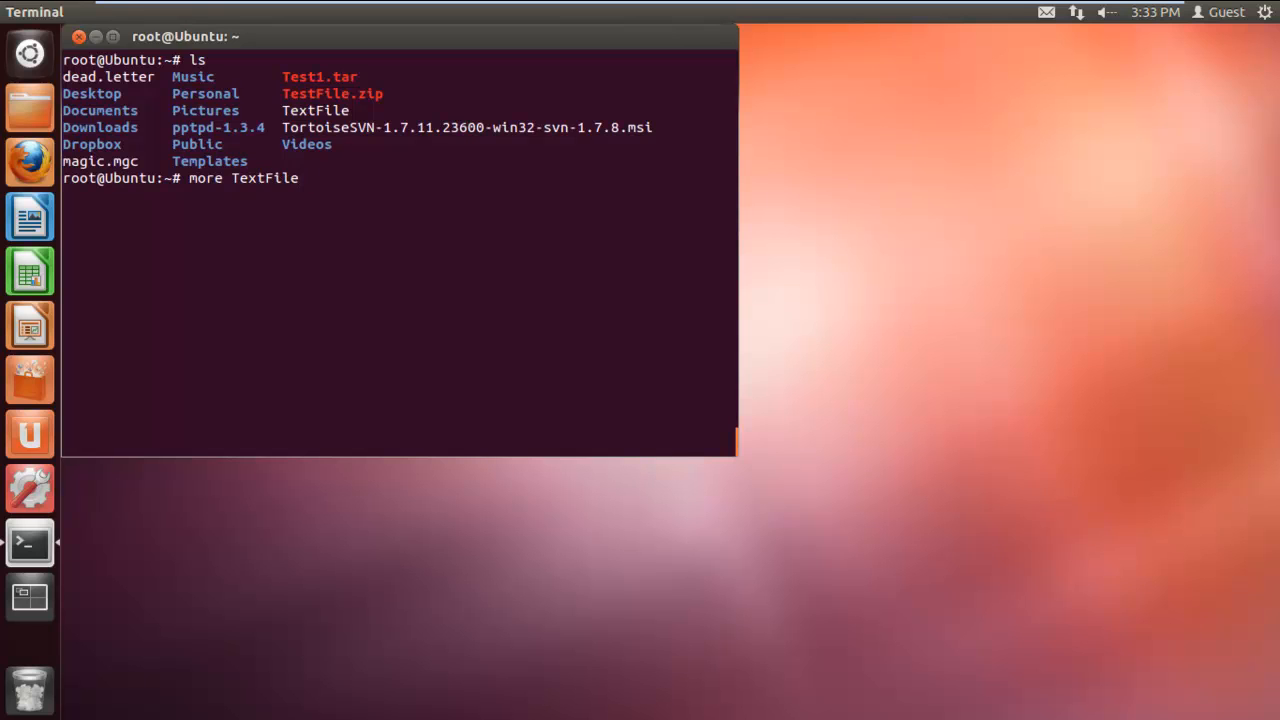
pyautogui.press('Return')
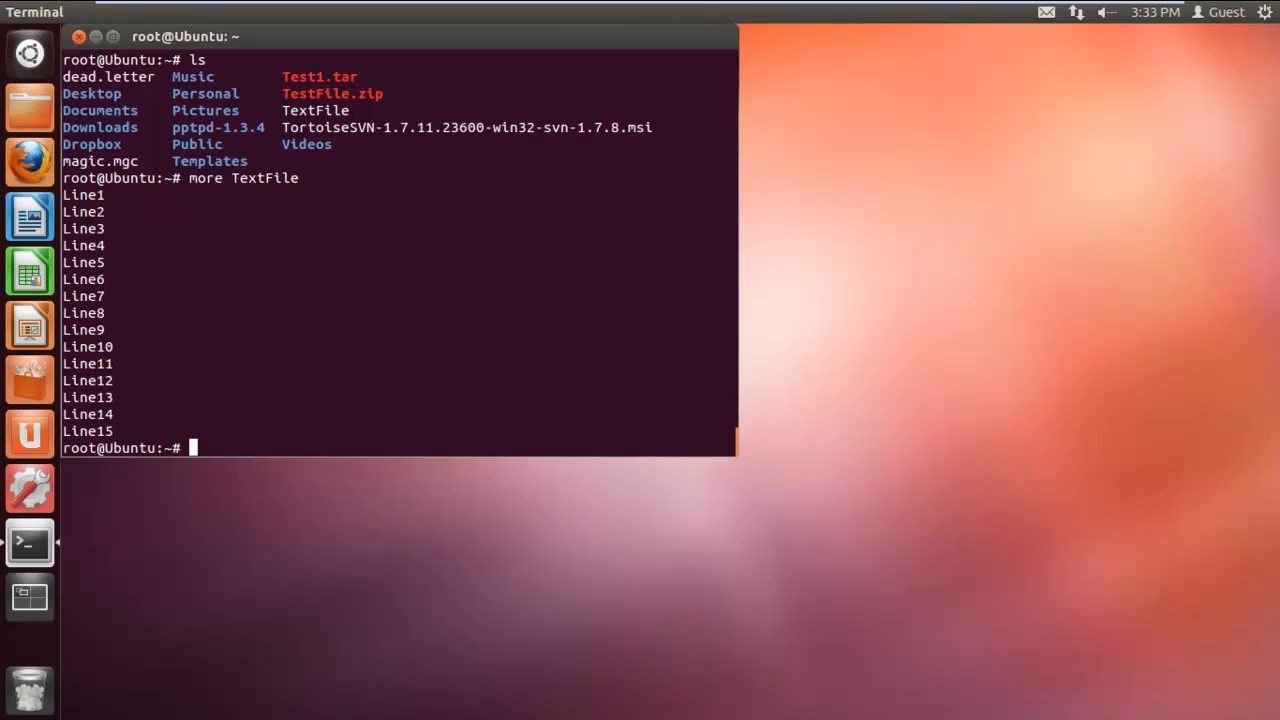
# Run 'more -c TextFile' to redraw the fifteen lines on a cleared screen
pyautogui.write('more -')
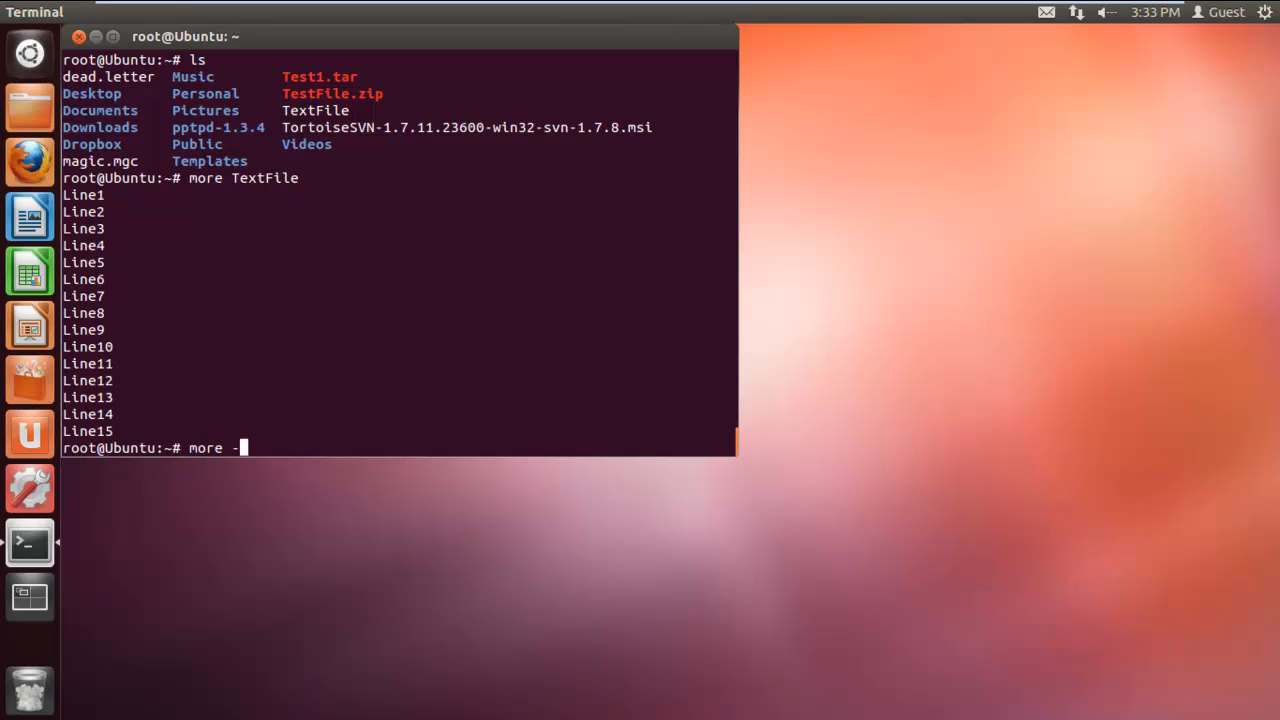
pyautogui.press('Return')
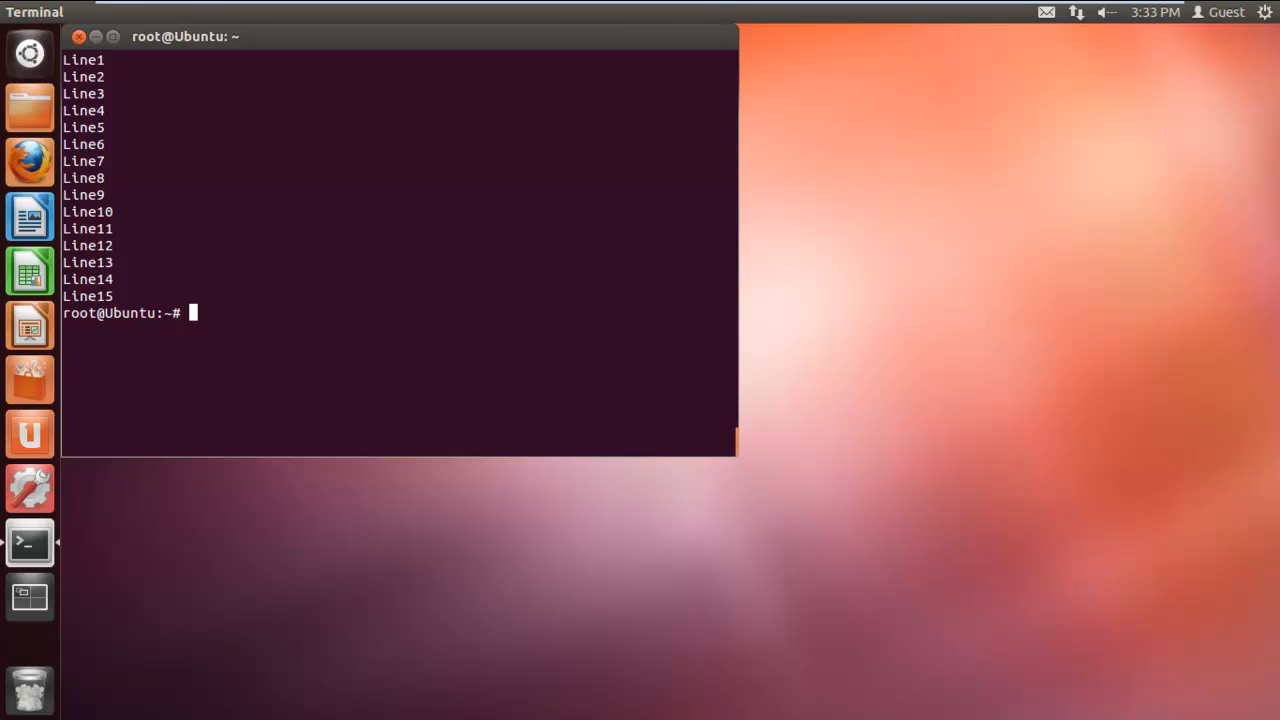
# Run 'more -10 TextFile' to show the first ten lines
pyautogui.write('m')
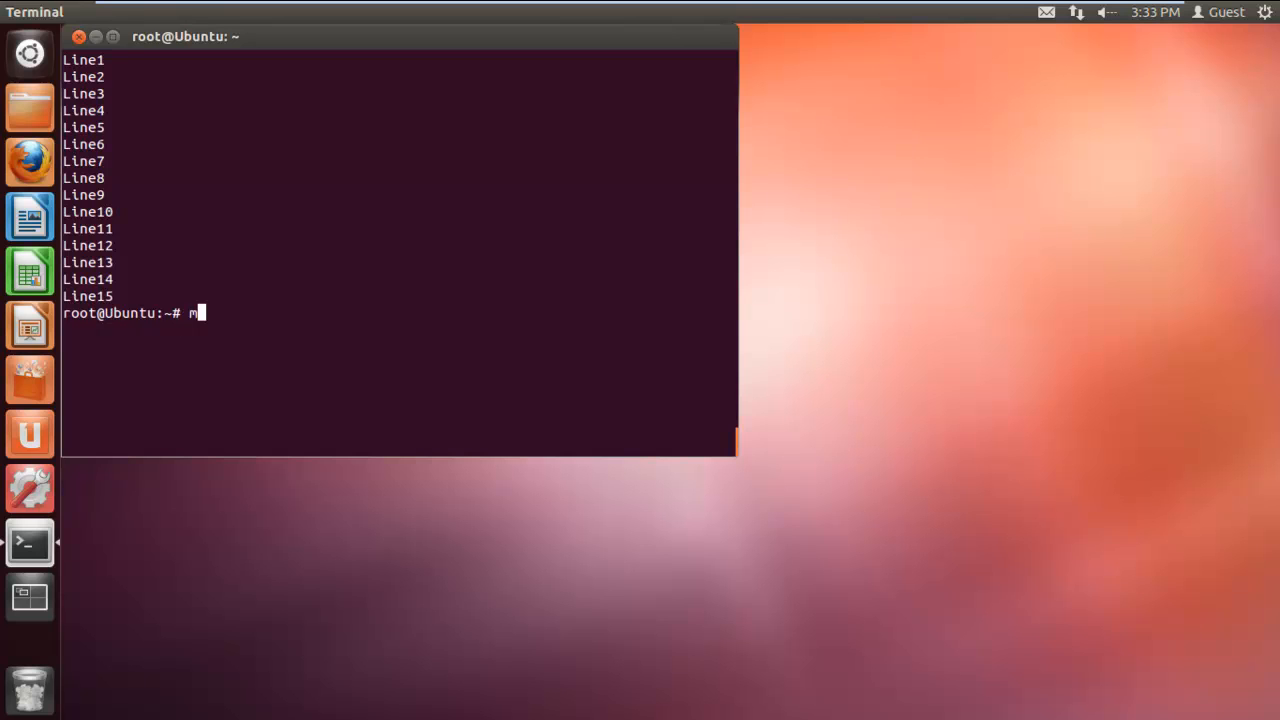
pyautogui.write('ore -1')
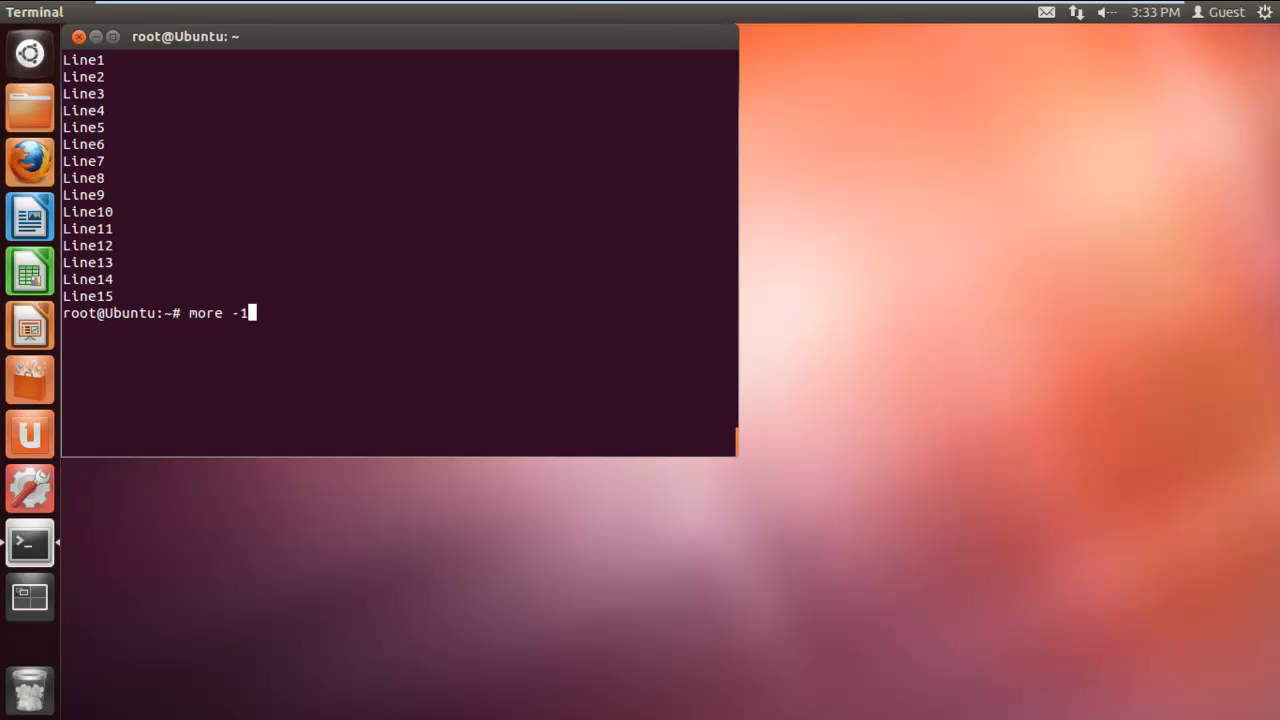
pyautogui.write('0 TextFile')
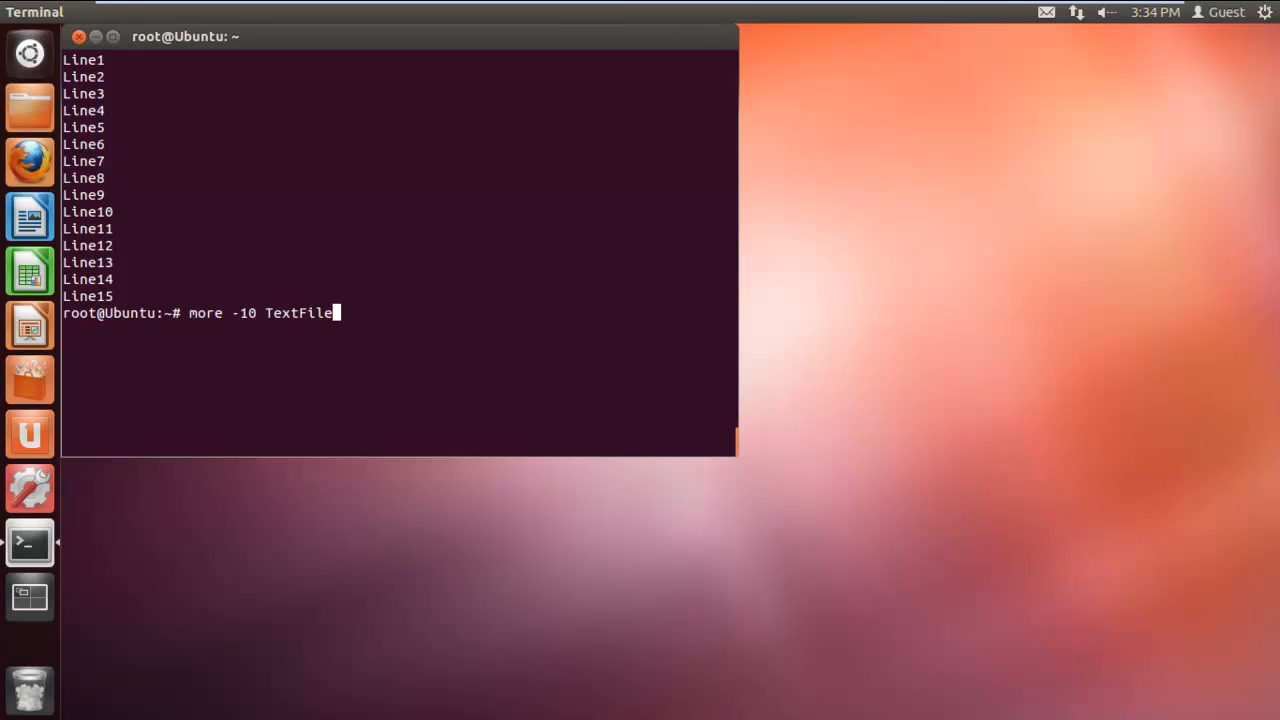
pyautogui.press('Return')
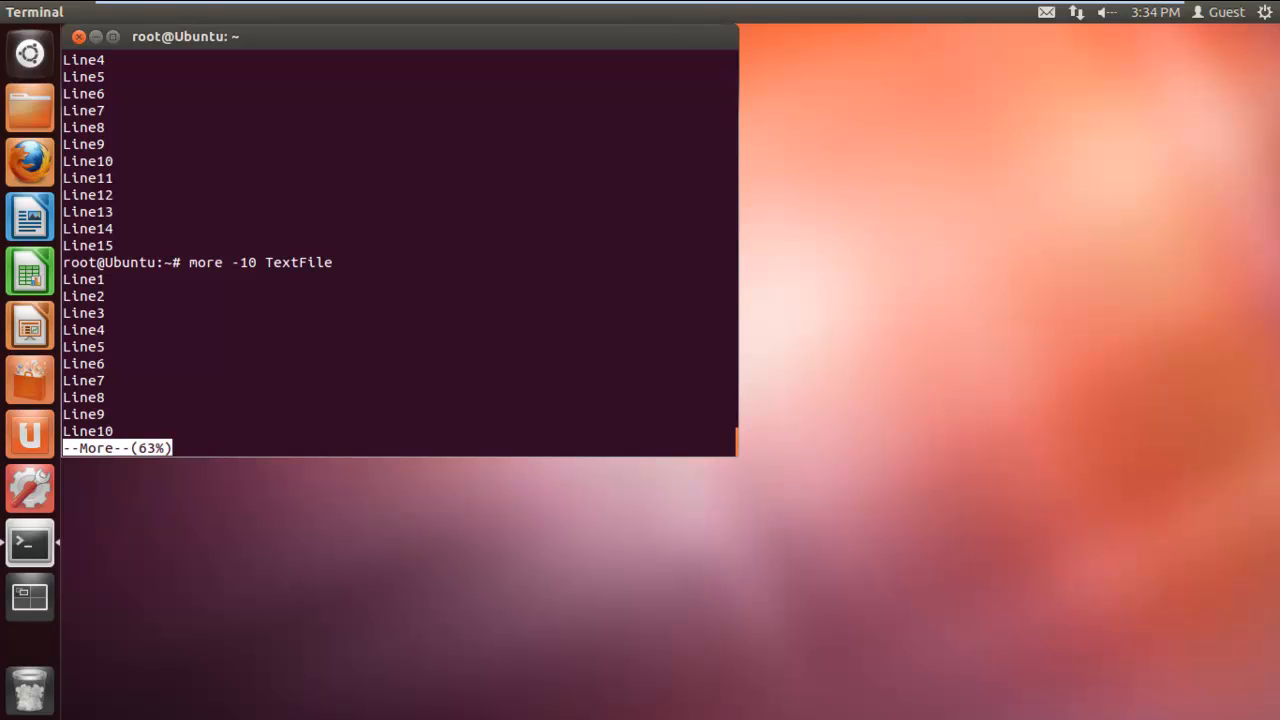
# Advance one line, then show the rest of TextFile
pyautogui.press('Return')
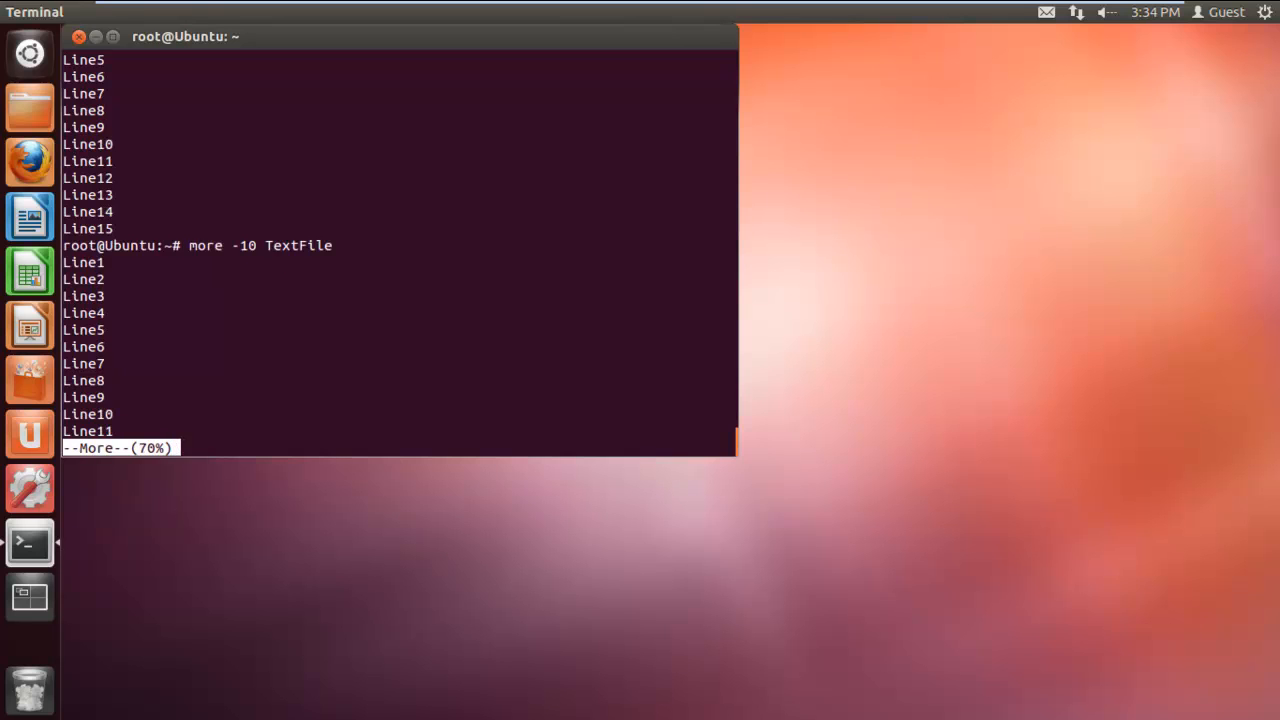
pyautogui.press('space')
pyautogui.write('mor')
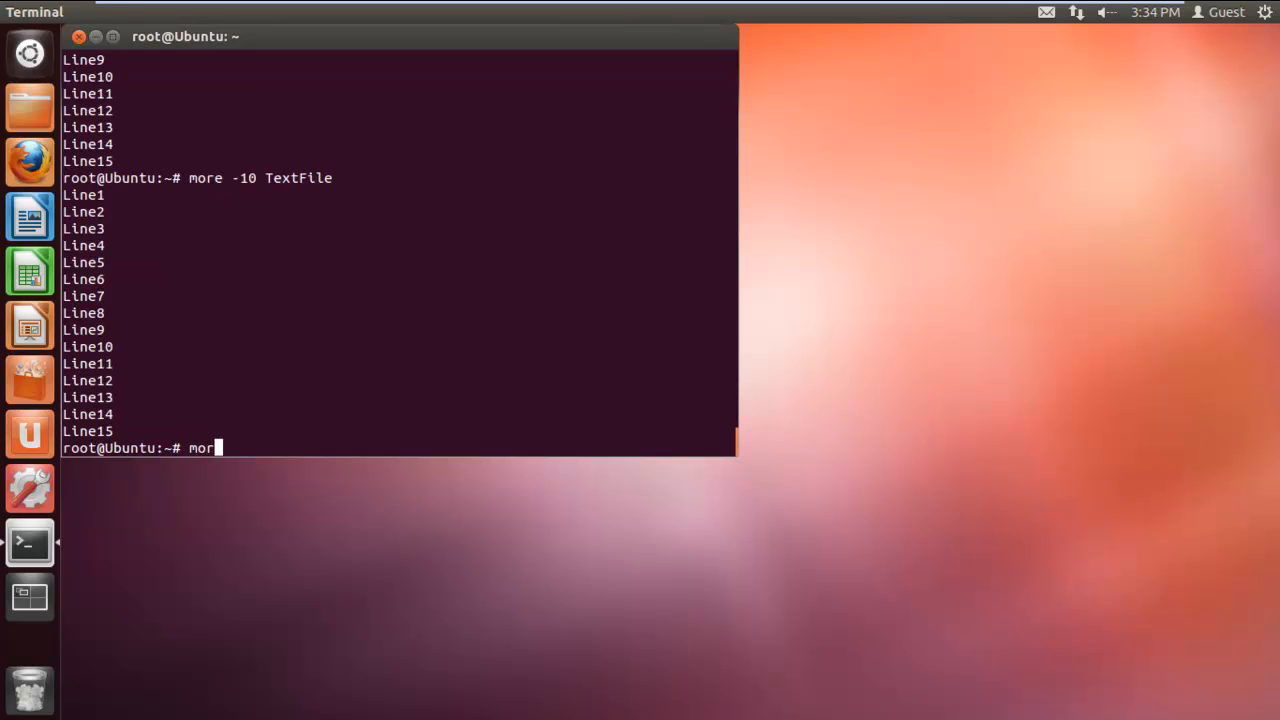
# Run 'more +10 TextFile' to show Line10 through Line15
pyautogui.write('e +10')
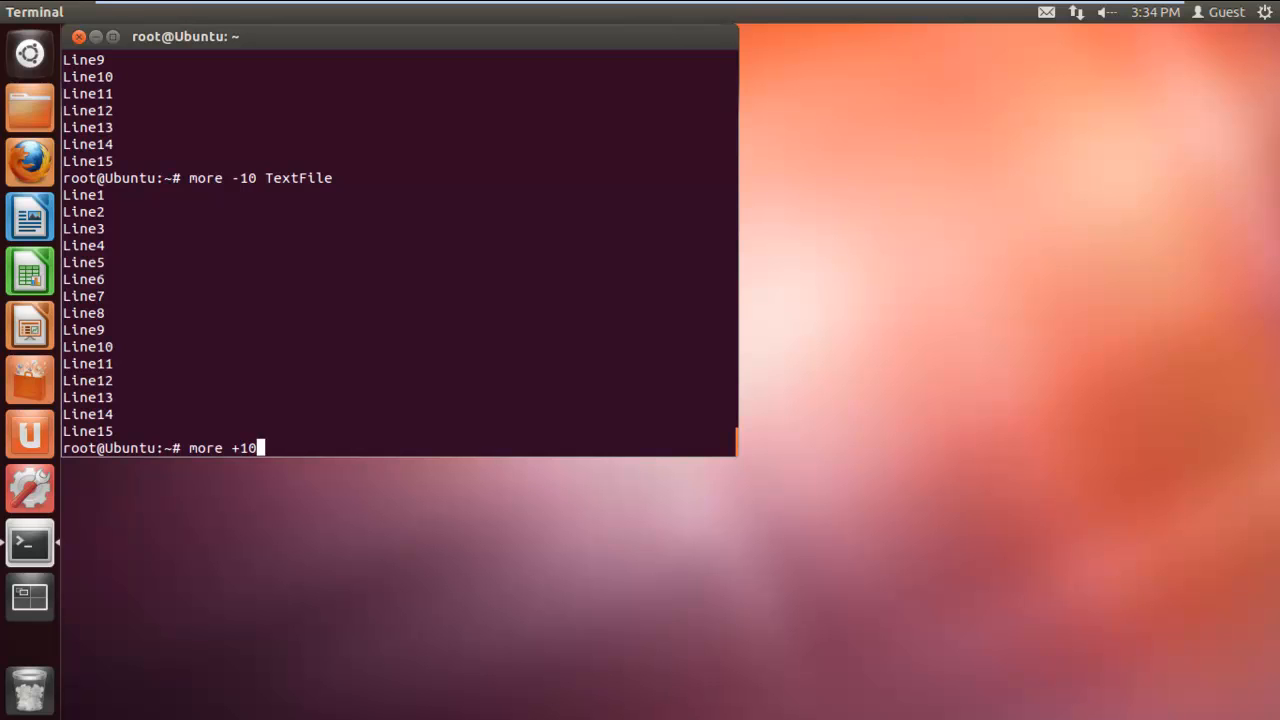
pyautogui.write('TextFil')
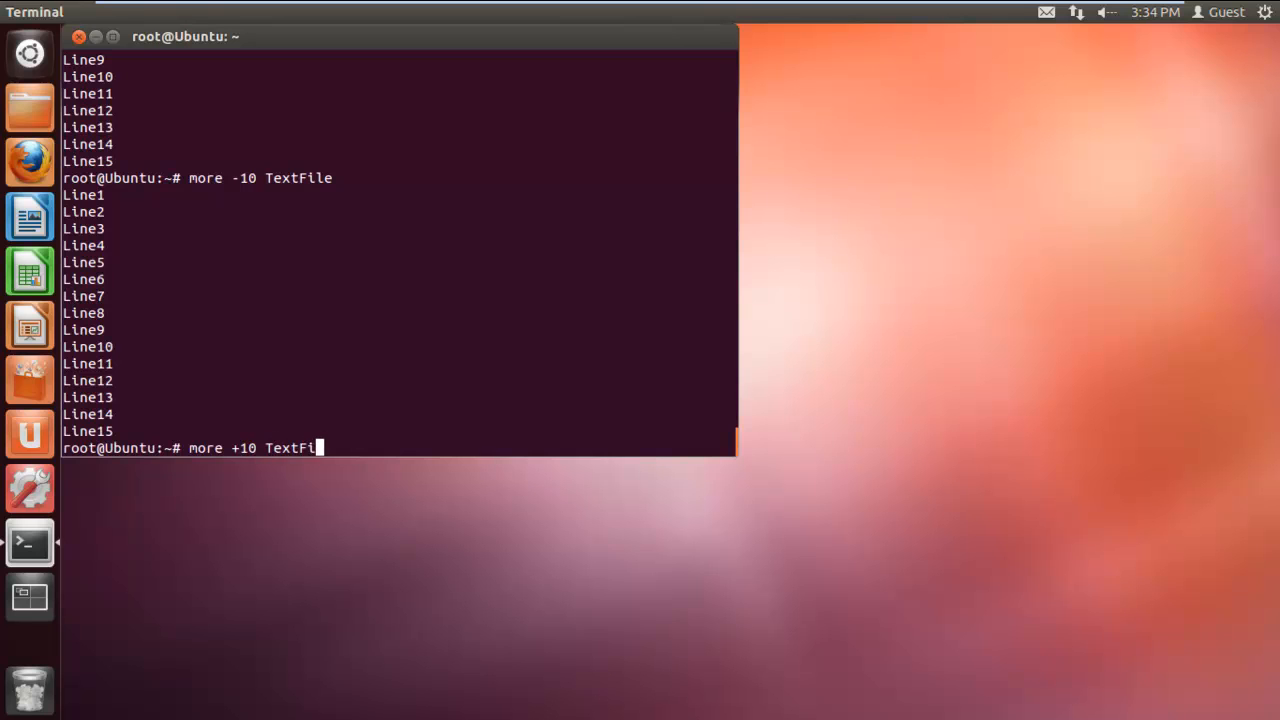
pyautogui.press('Return')
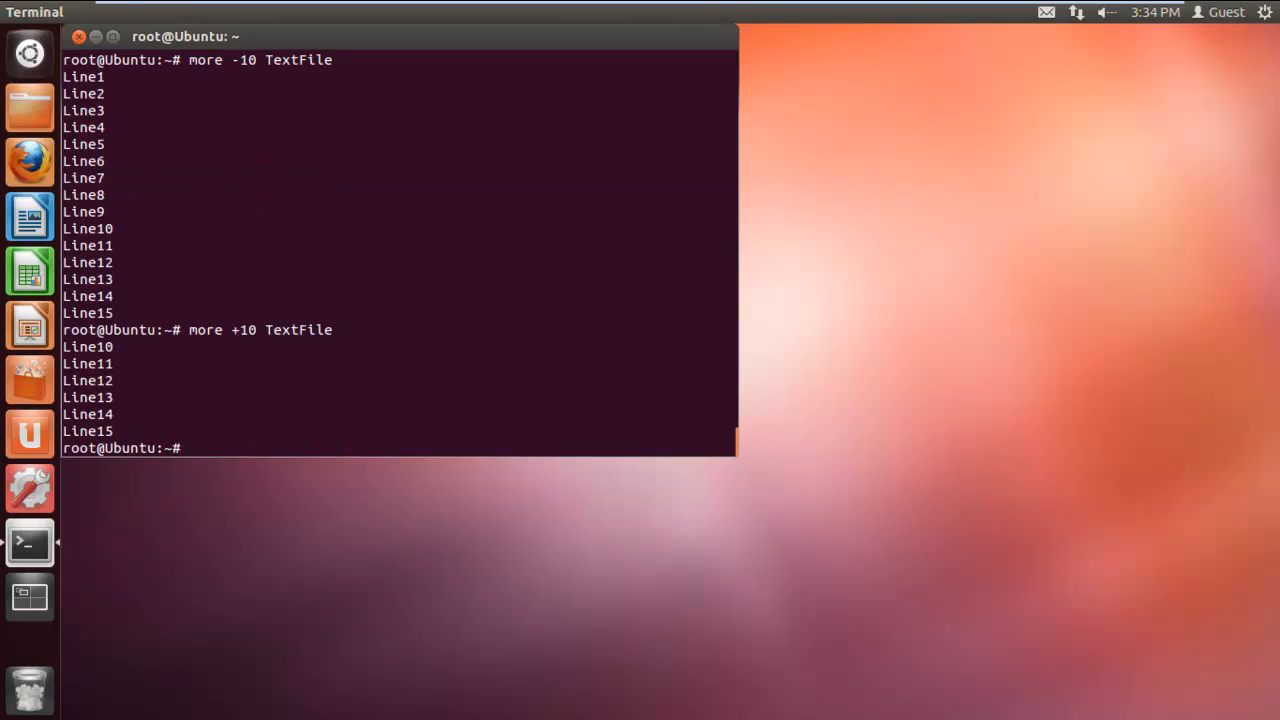